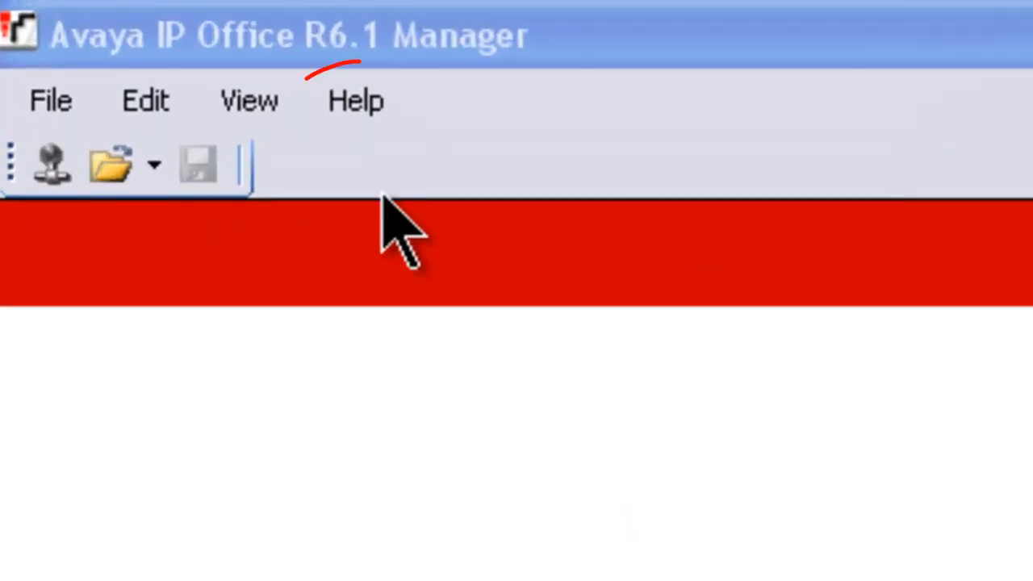
Show the Help > About window to confirm Manager version 8.1 (5)
click(355, 100)
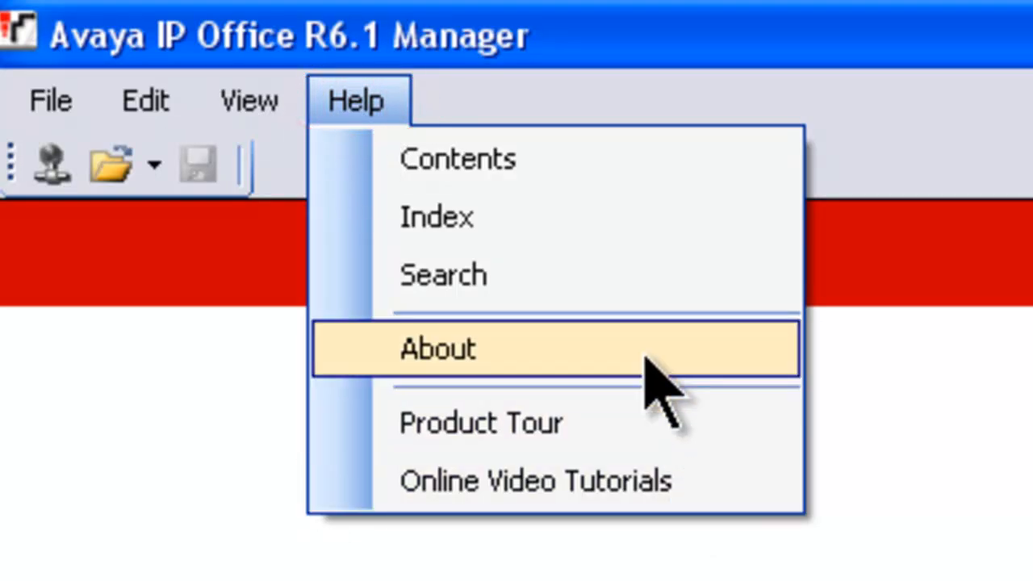
click(437, 348)
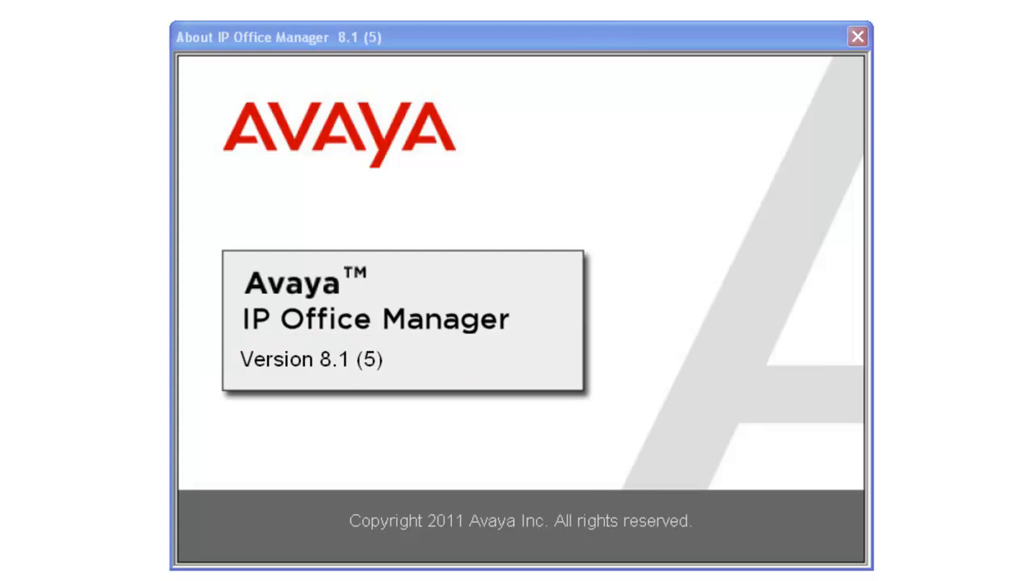
Close the About window to return to the empty Manager window
click(857, 36)
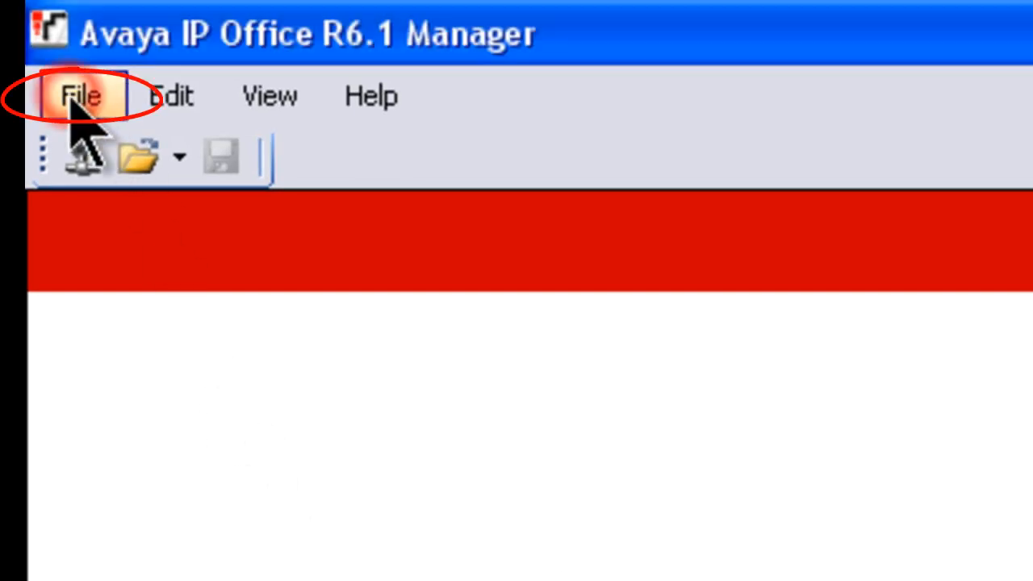
In UpgradeWiz, tick the IP 500 V2 unit and all six module files, then start the upgrade
click(81, 95)
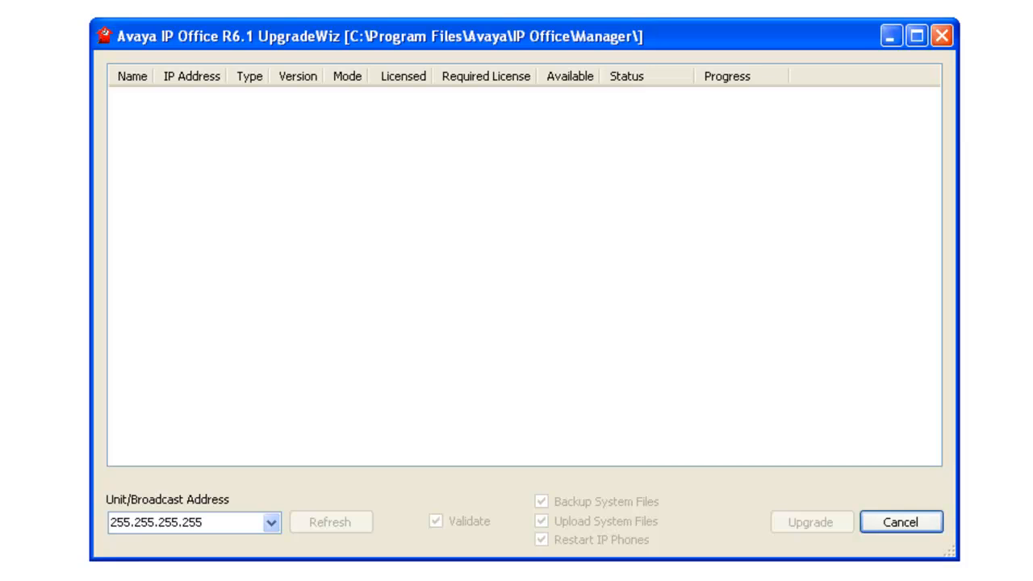
click(330, 521)
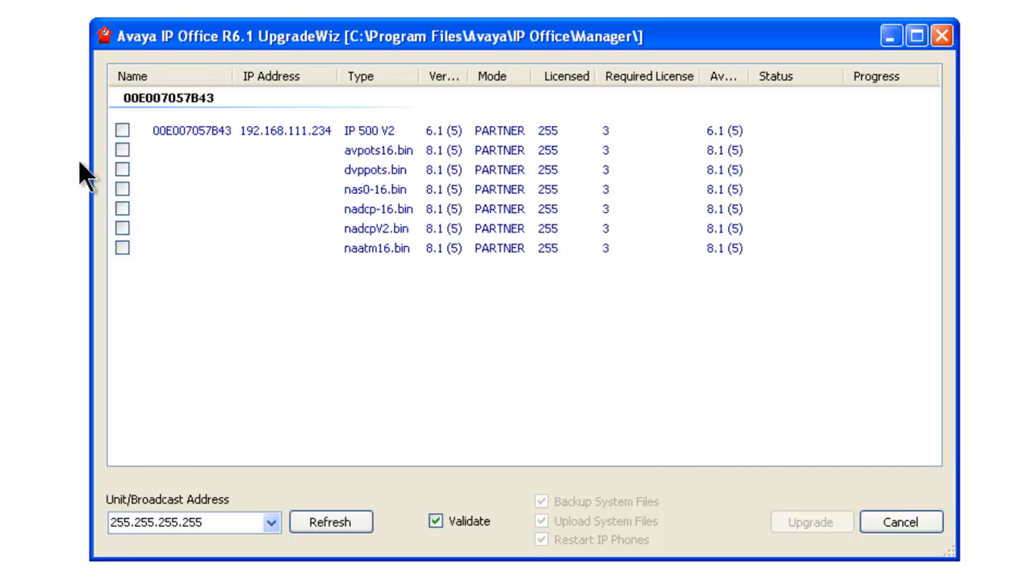
click(122, 129)
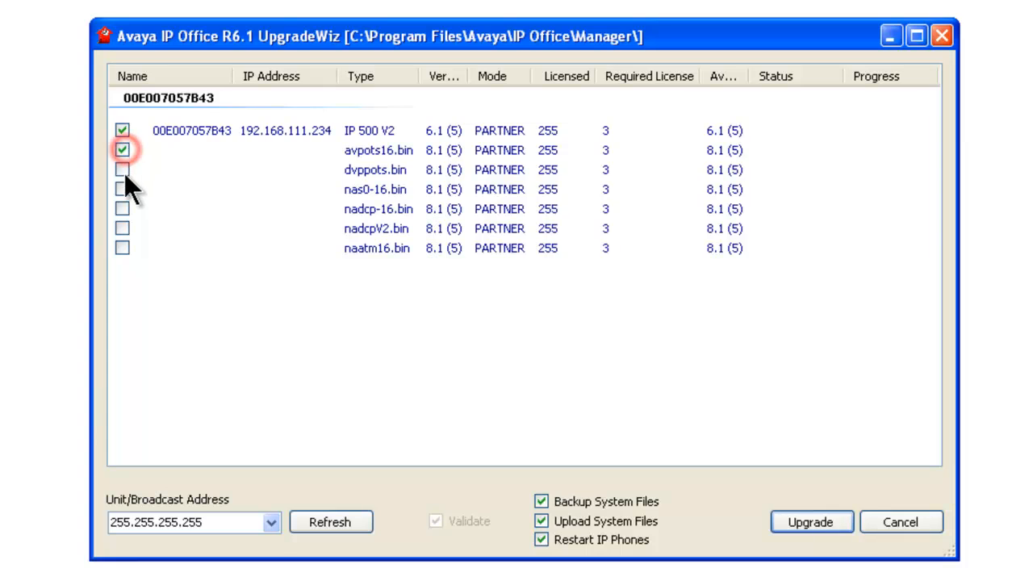
click(122, 208)
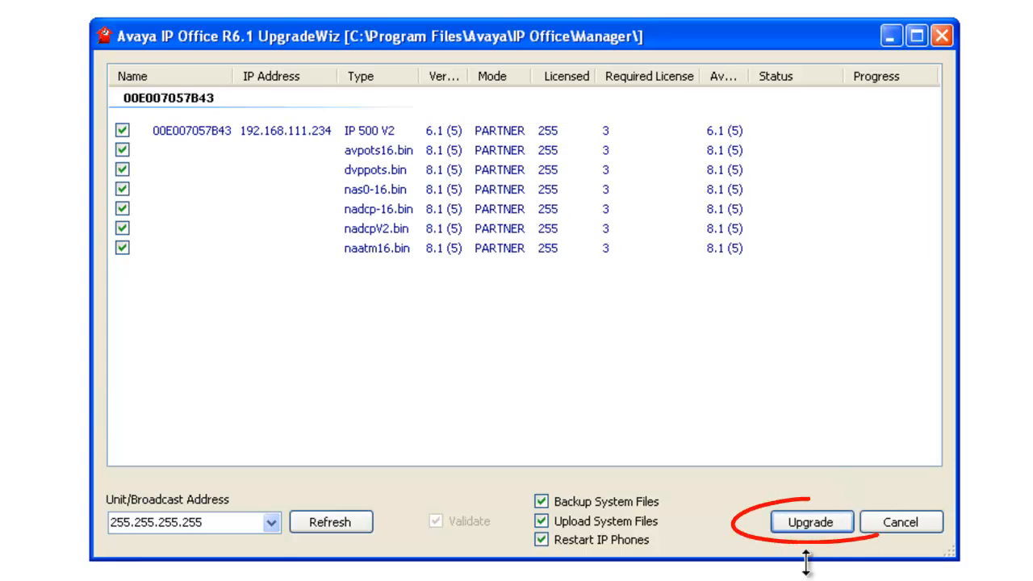
click(810, 521)
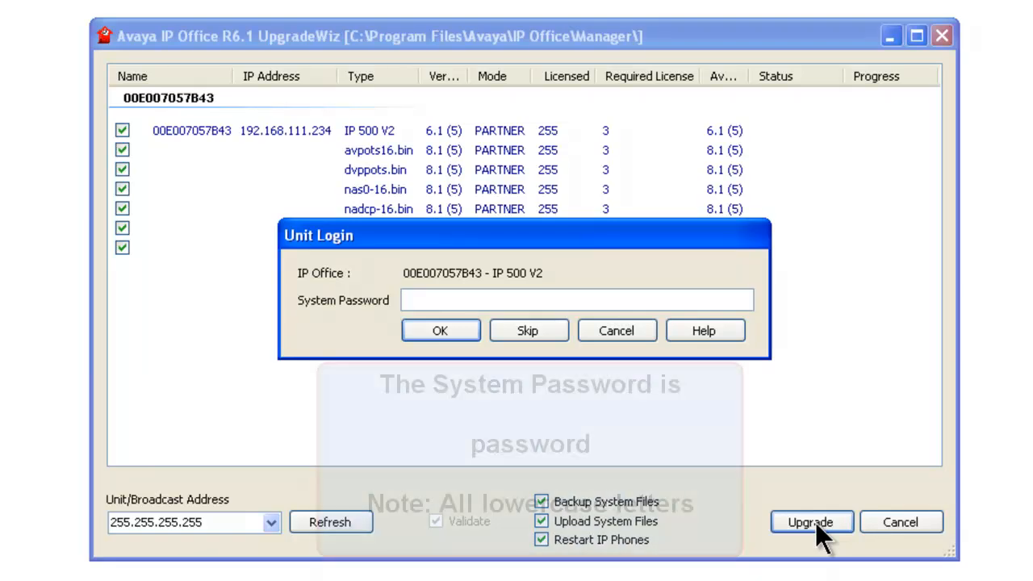
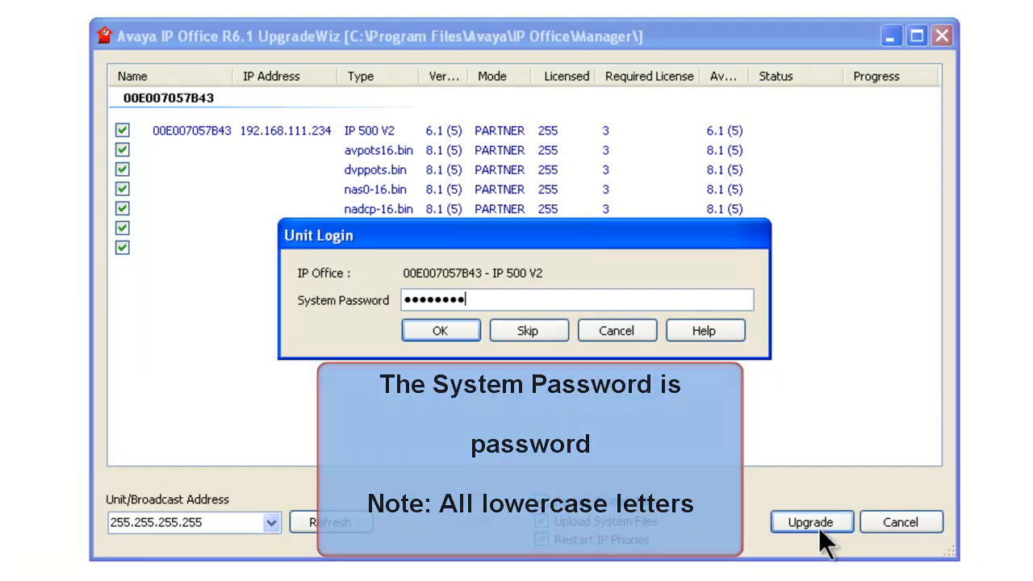
click(441, 330)
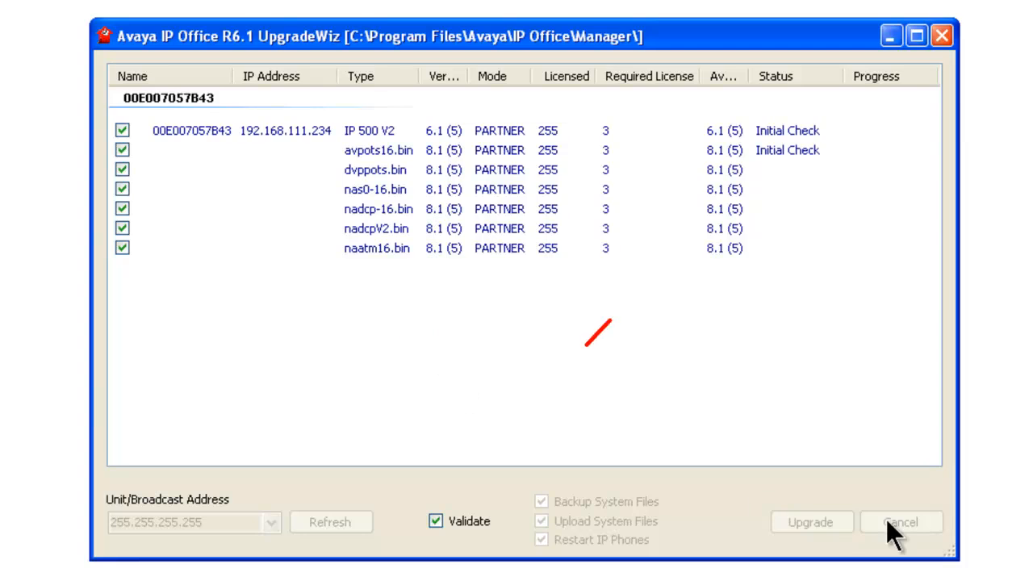
click(809, 521)
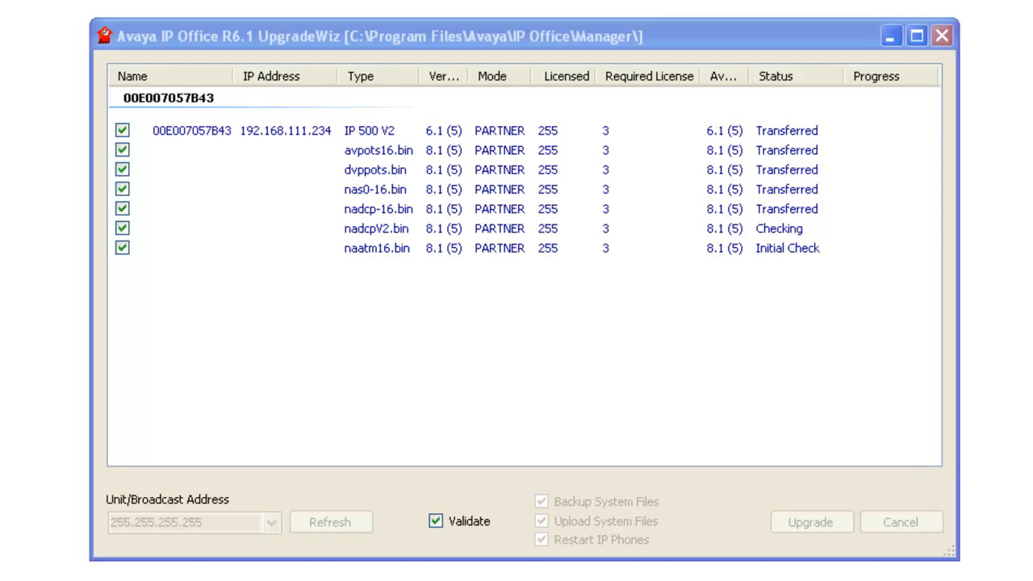
Approve the 'Files downloaded, proceed with upgrade?' prompt so the upgrade proceeds
click(810, 522)
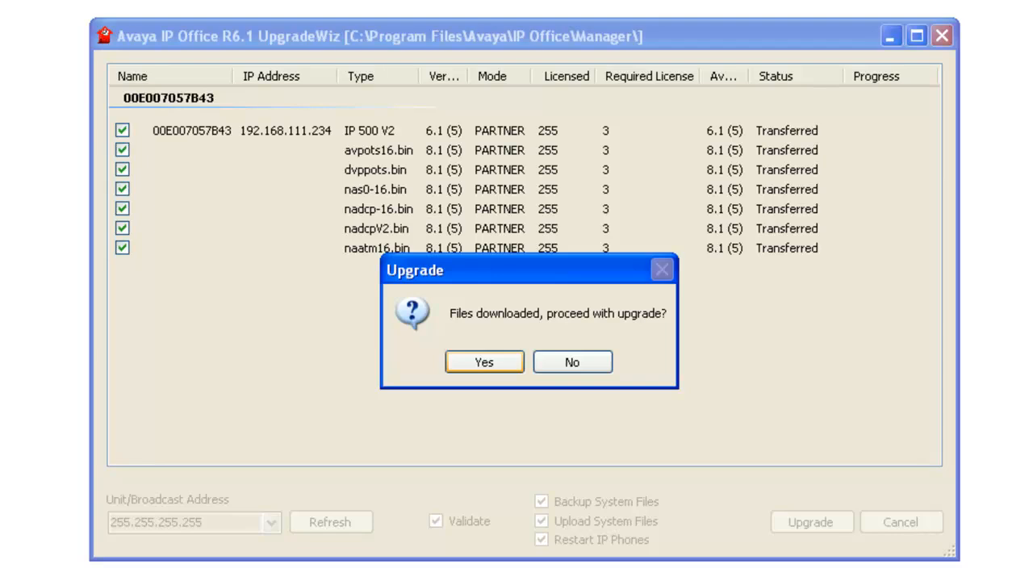
mouse_move(496, 443)
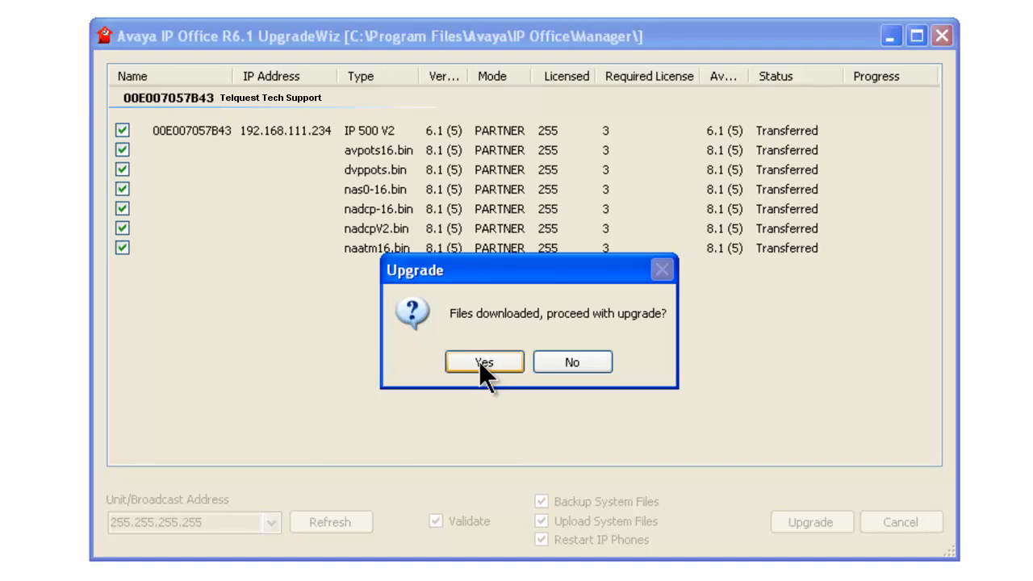
click(484, 361)
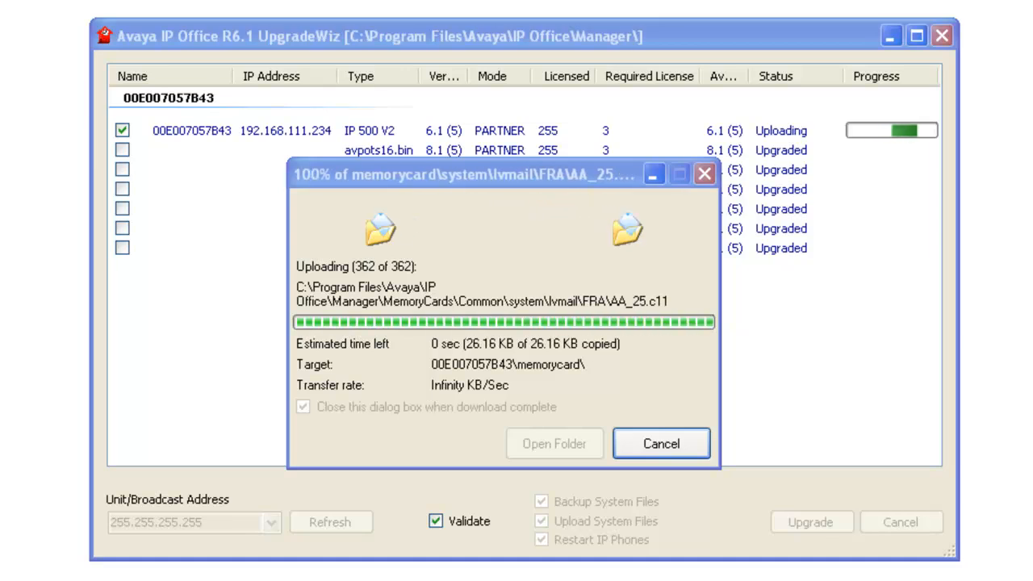
Dismiss the successful-upgrade message and refresh the IP 500 V2 unit and module list
click(661, 443)
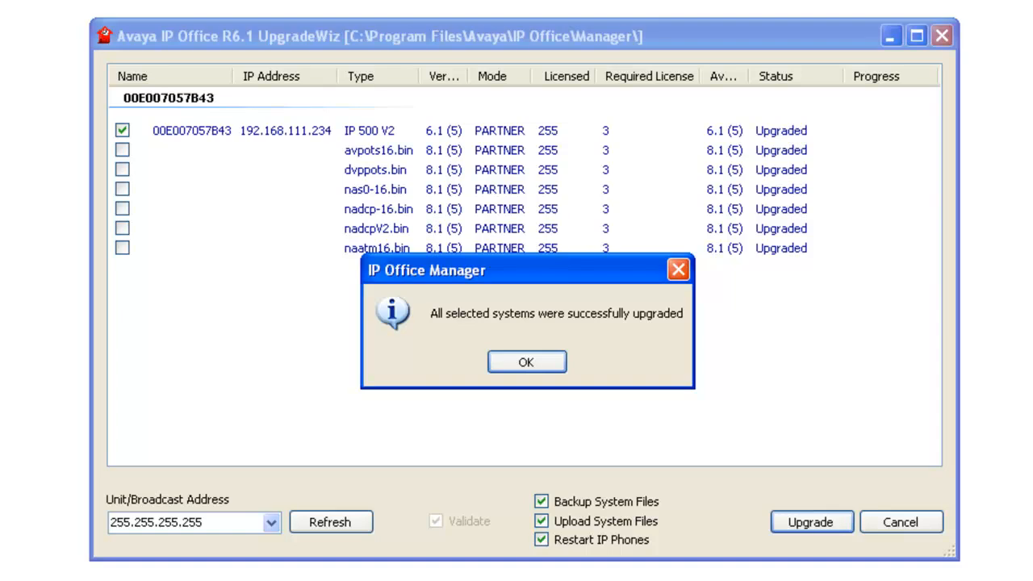
mouse_move(984, 472)
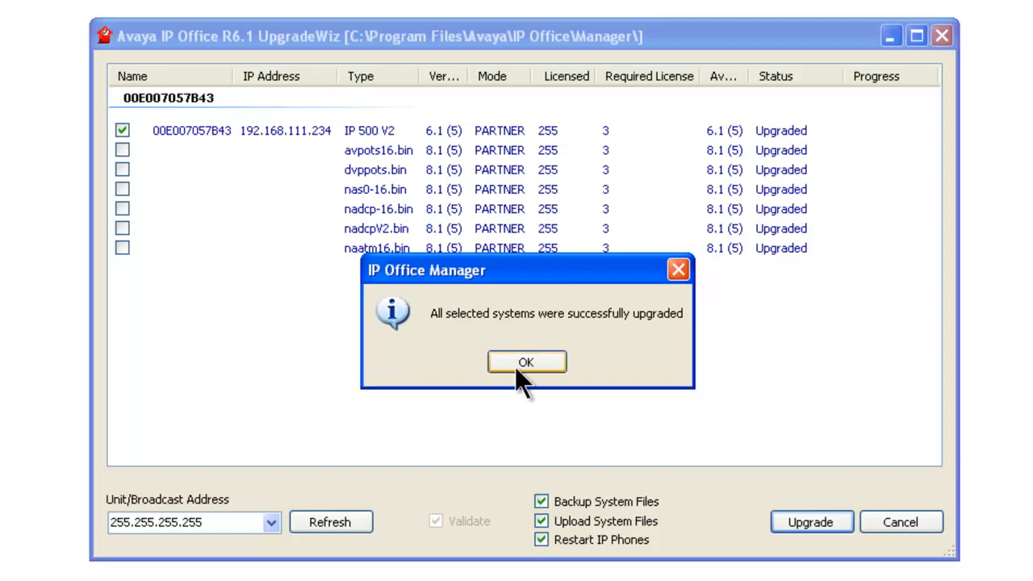
click(526, 362)
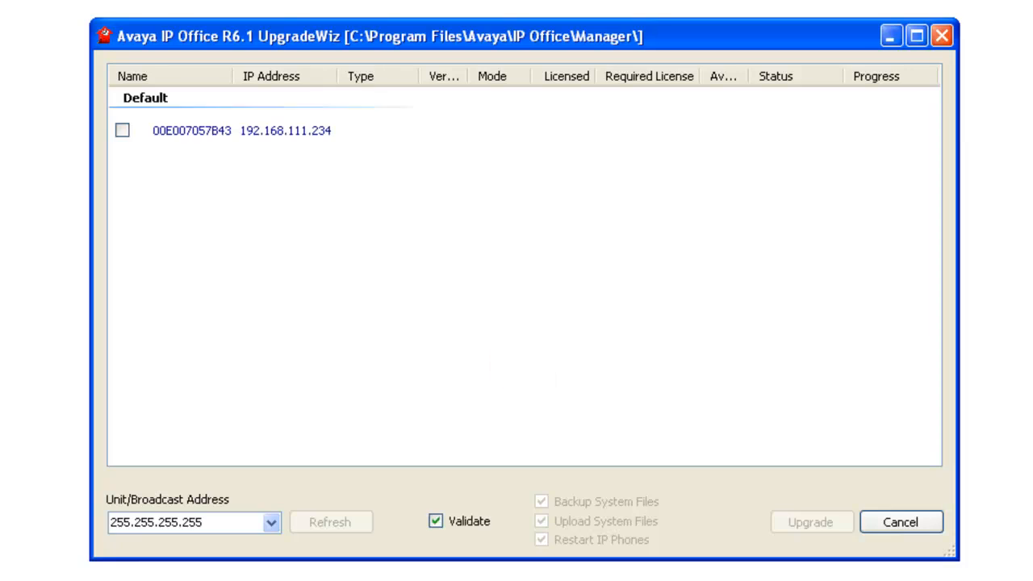
click(330, 521)
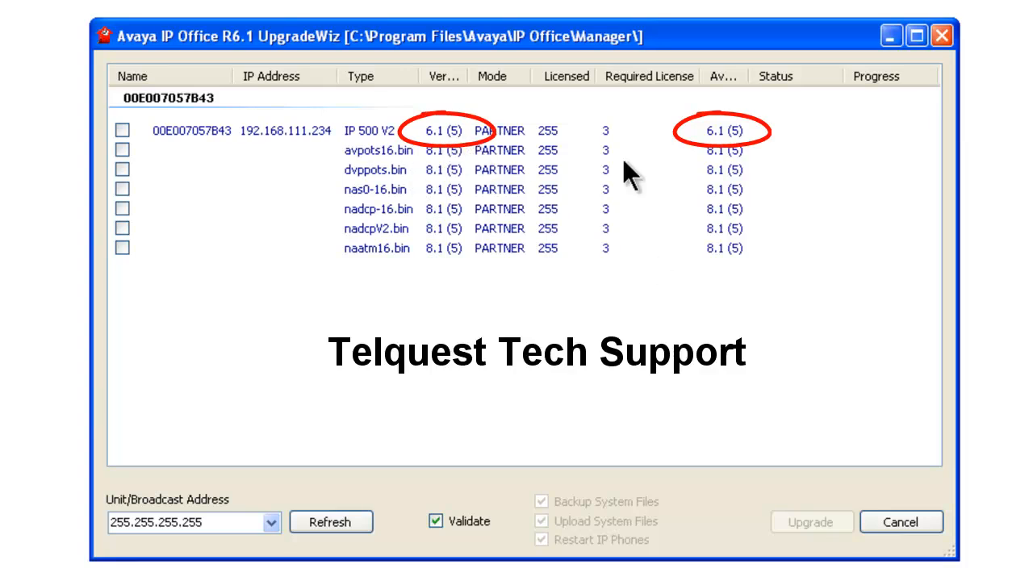
mouse_move(770, 262)
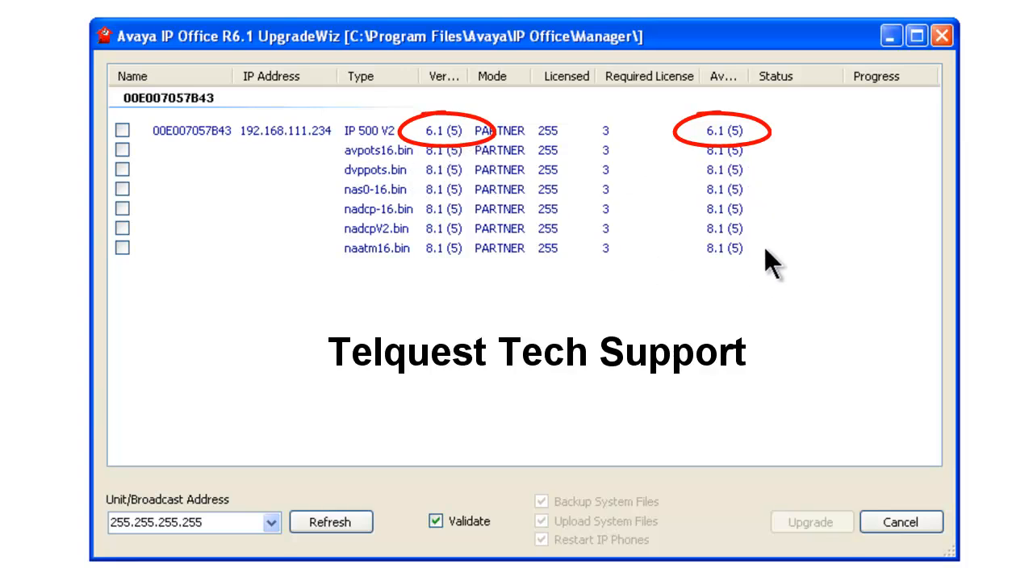